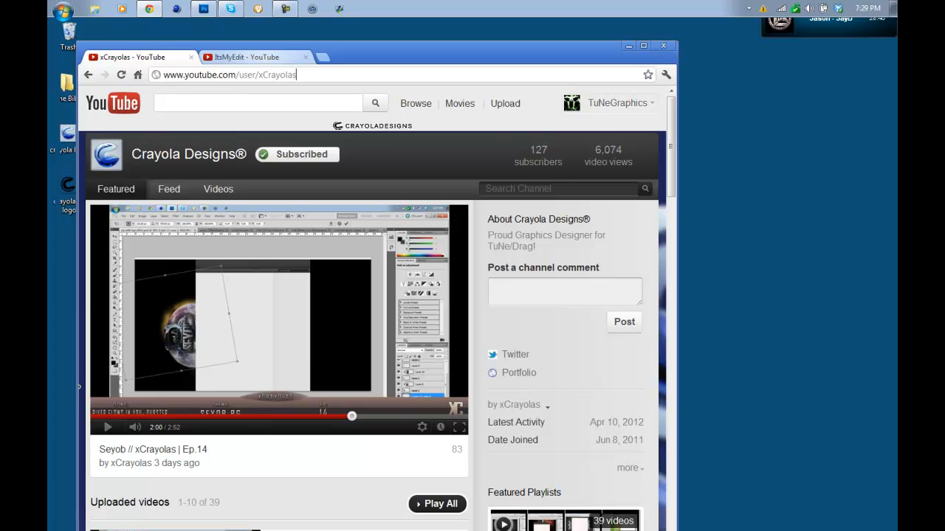
Step: Switch to the second YouTube channel tab in Chrome and scroll down its page
click(251, 57)
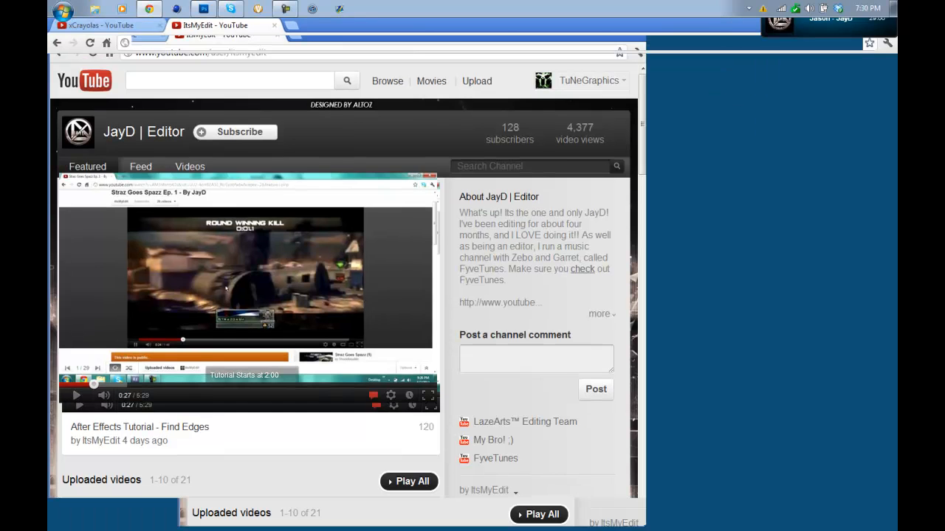
scroll(down, 3)
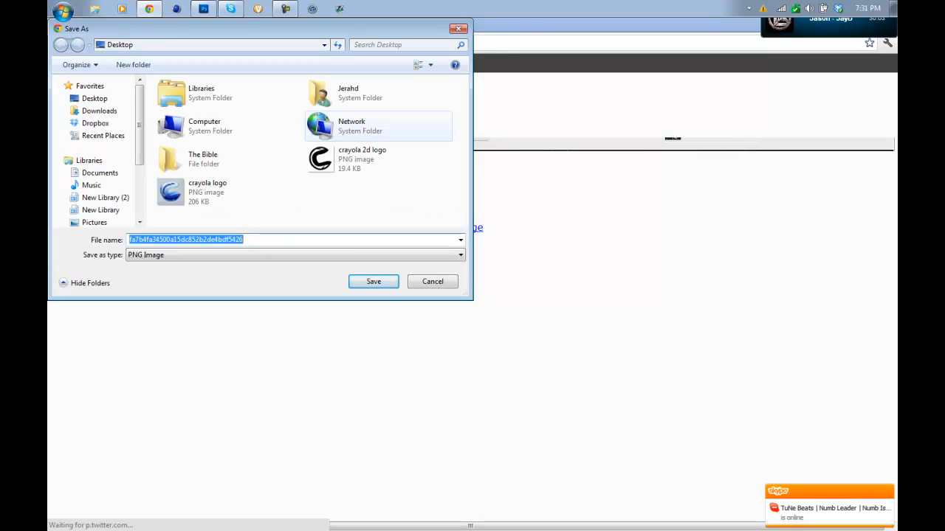
Step: Save the captured header screenshot to the Desktop as 'yt texture' PNG
text(y)
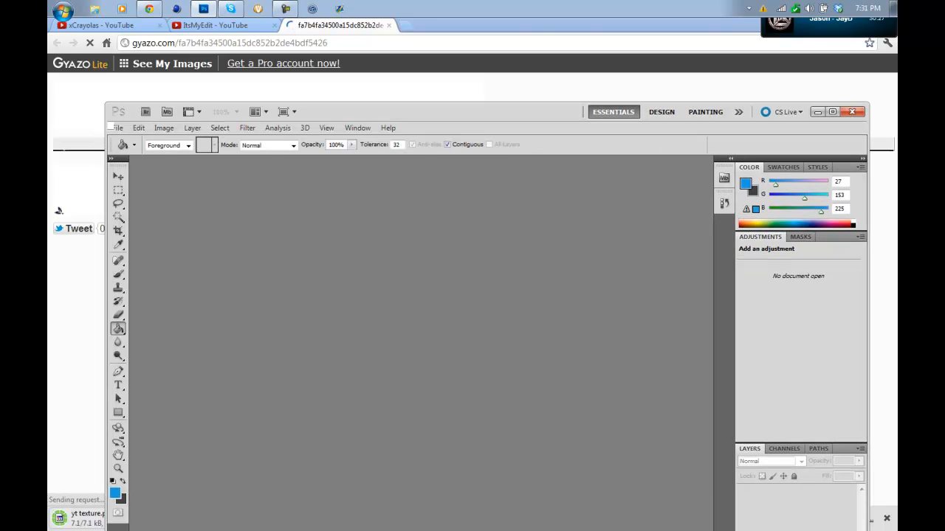
Step: Open MDC New YouTube Template from The Bible > Graphics > MDC New YouTube Channel Templates
click(116, 126)
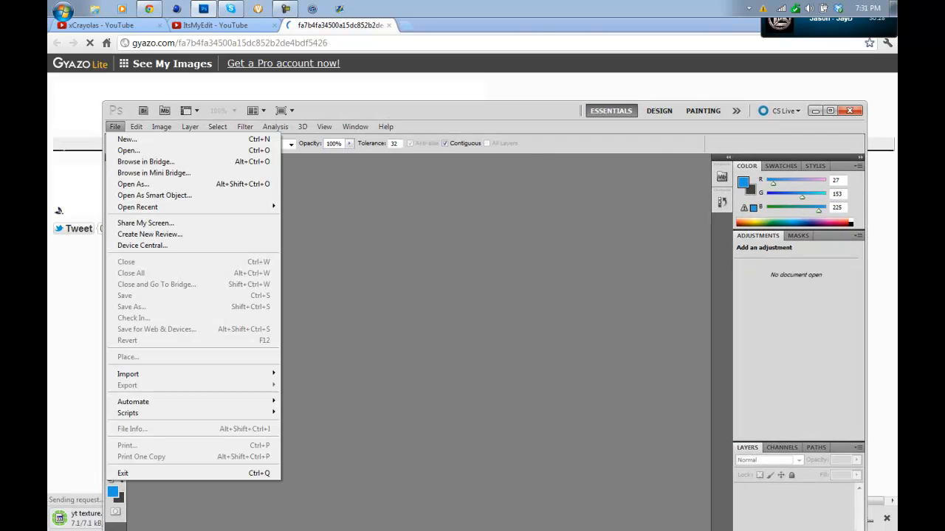
mouse_move(128, 150)
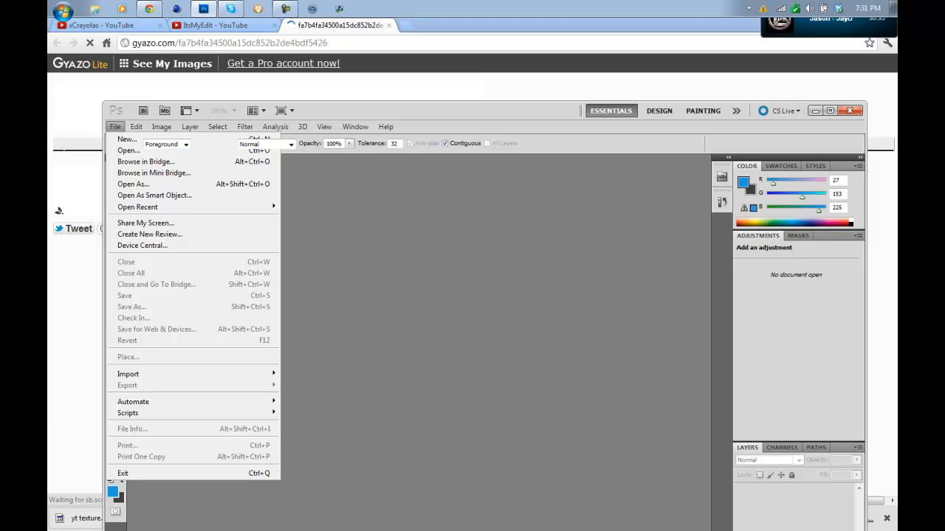
click(128, 150)
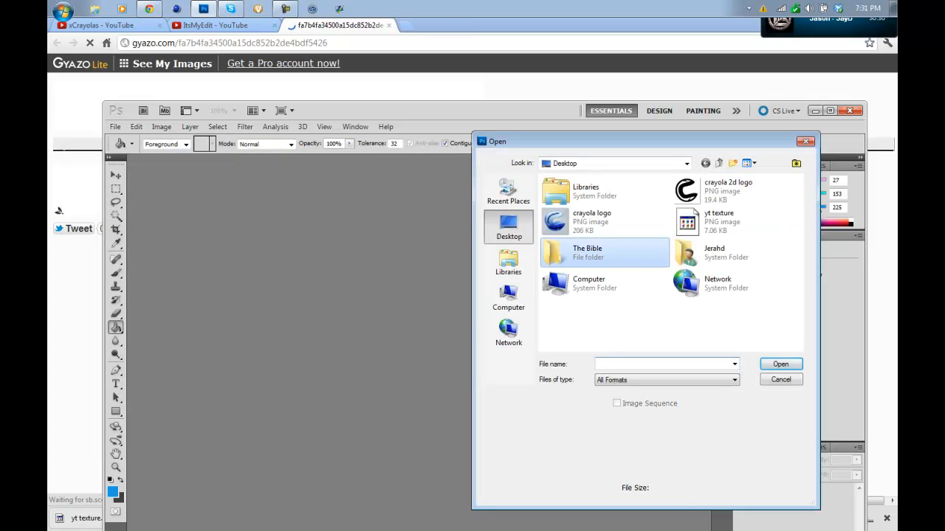
double_click(586, 252)
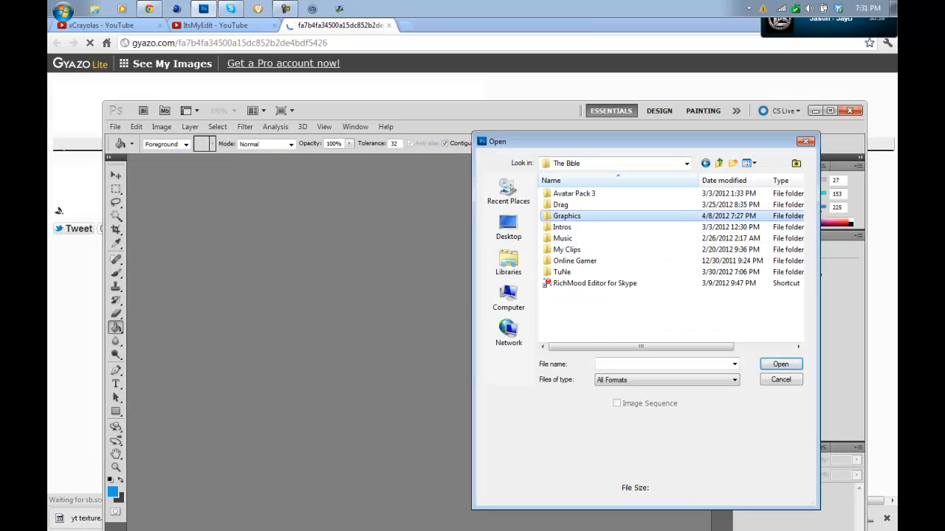
double_click(568, 215)
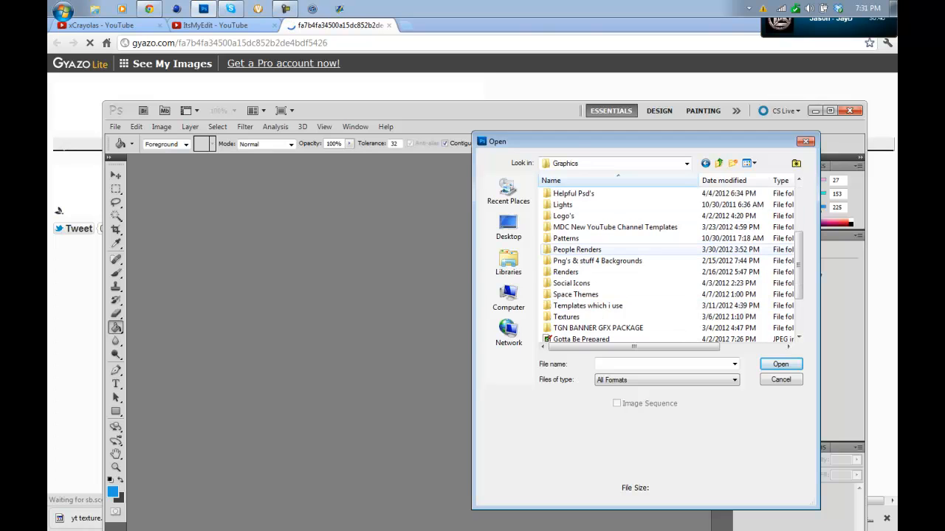
double_click(615, 227)
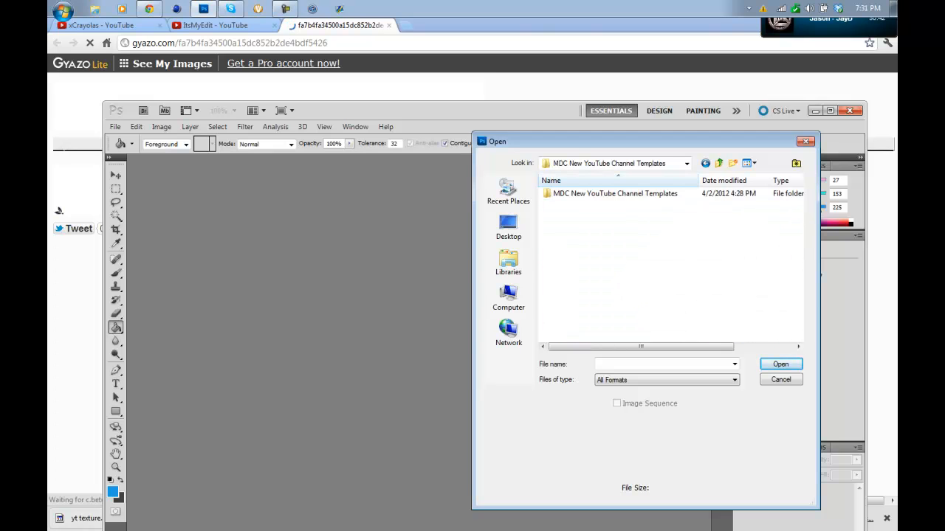
double_click(614, 193)
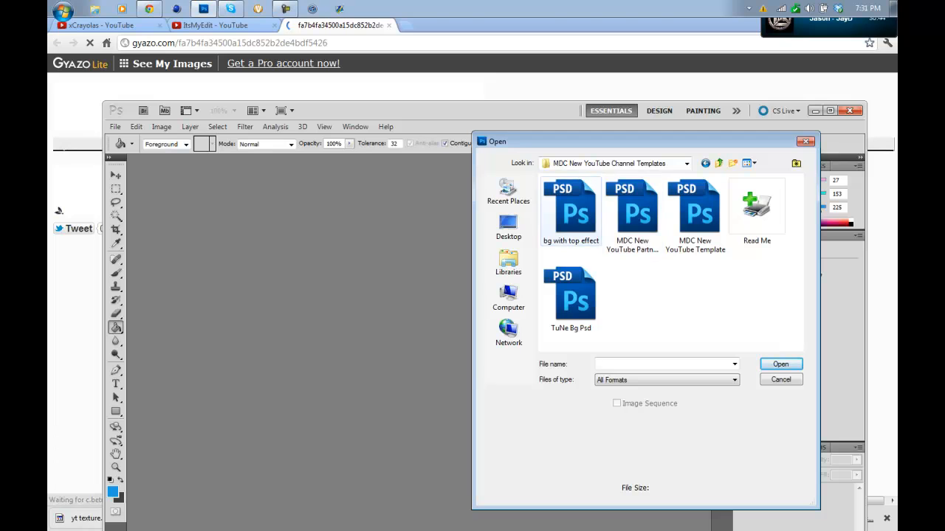
click(695, 210)
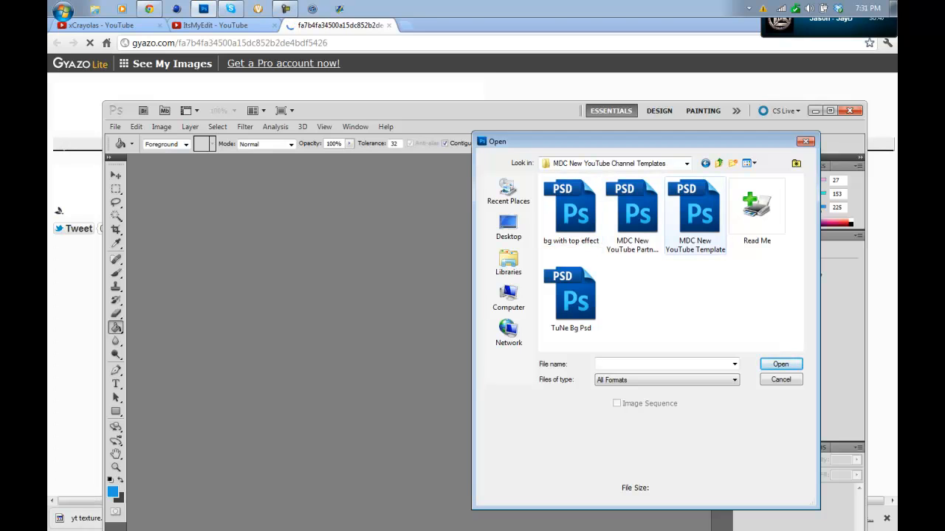
click(695, 211)
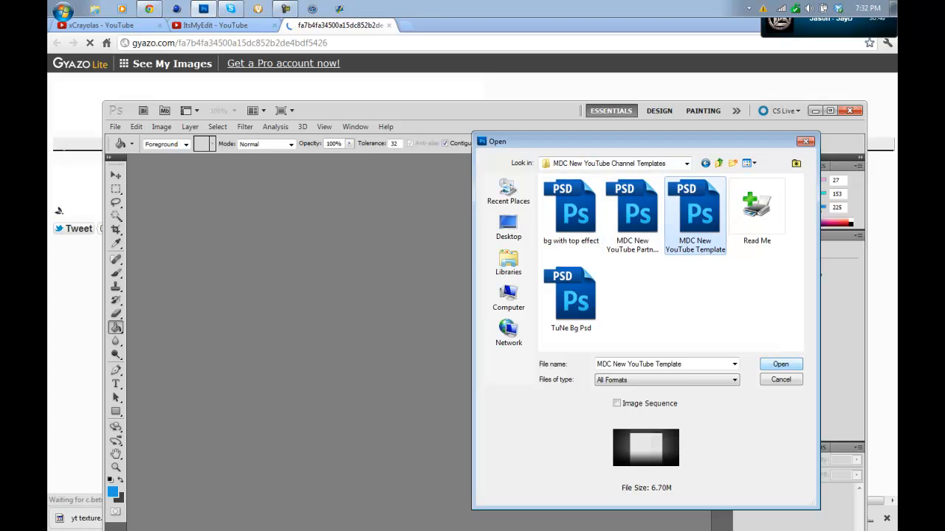
click(780, 380)
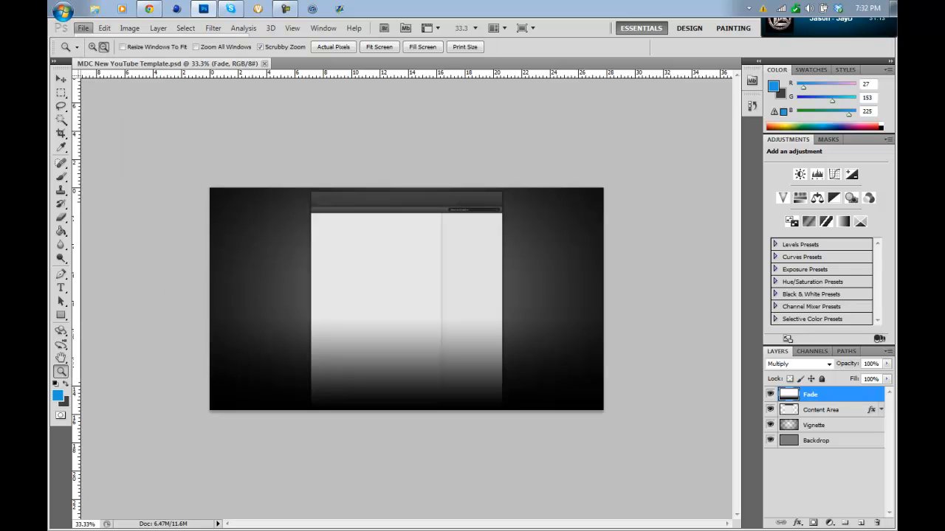
Step: Open yt texture.png, select and copy all of it, then return to the template document
click(76, 28)
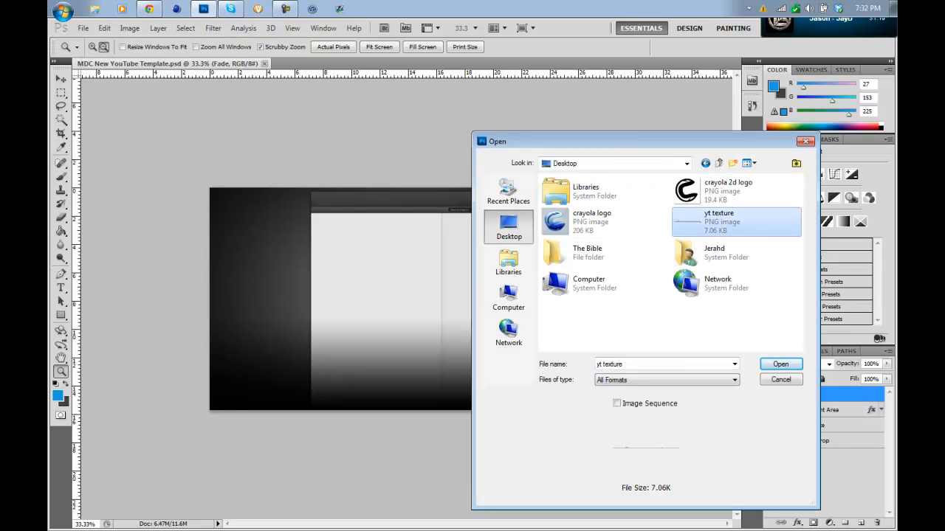
click(780, 363)
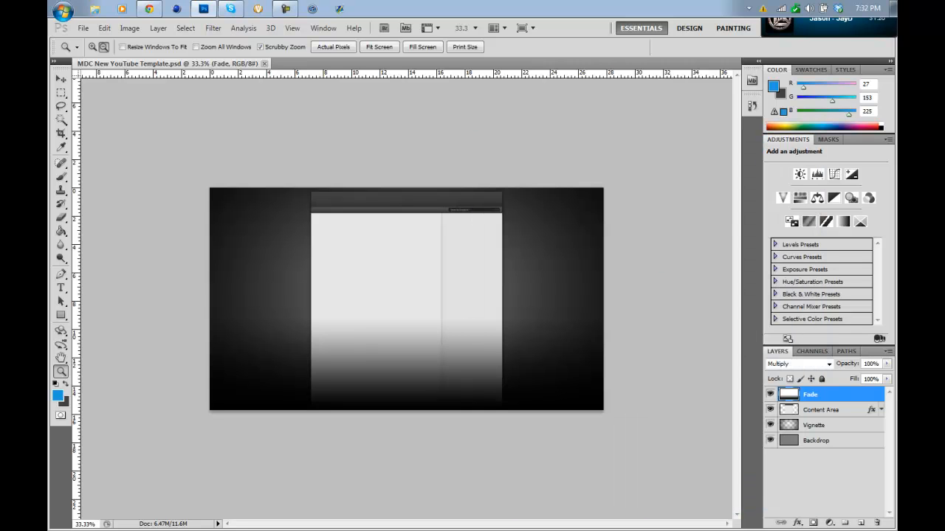
click(336, 62)
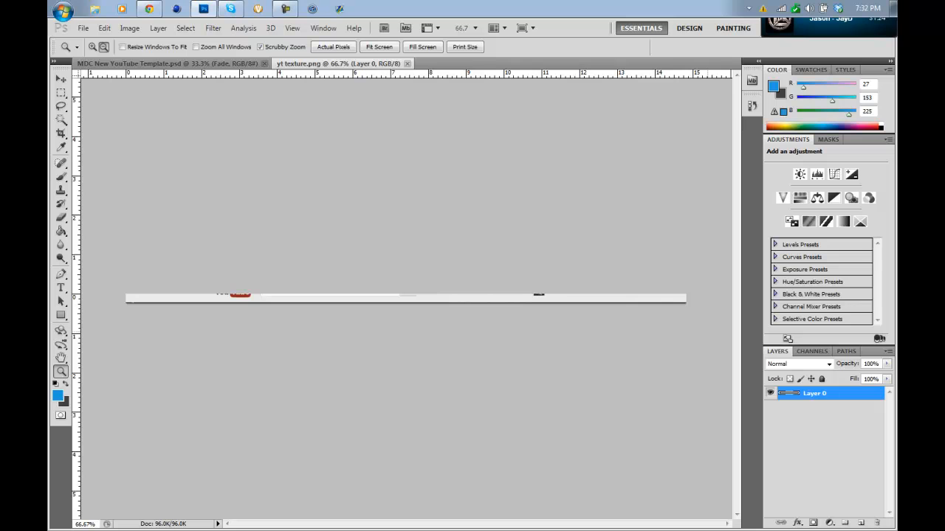
key(ctrl+a)
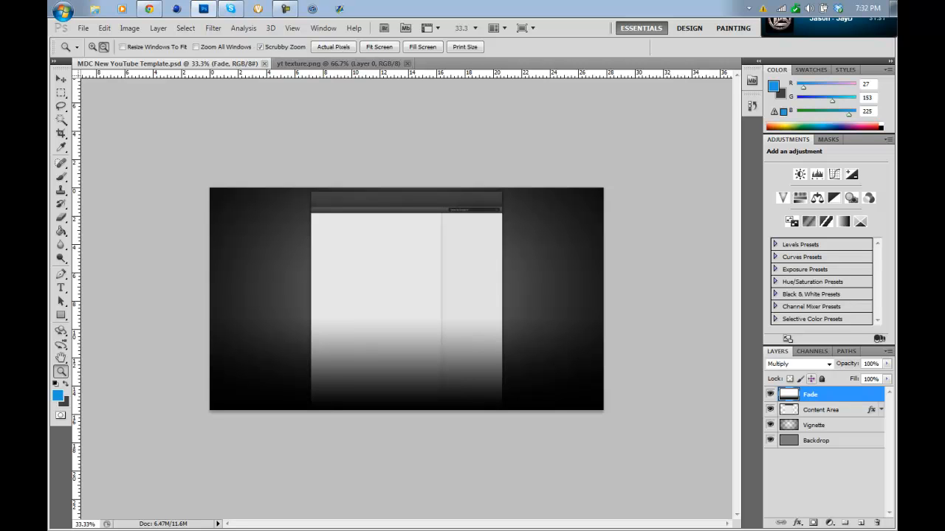
click(823, 410)
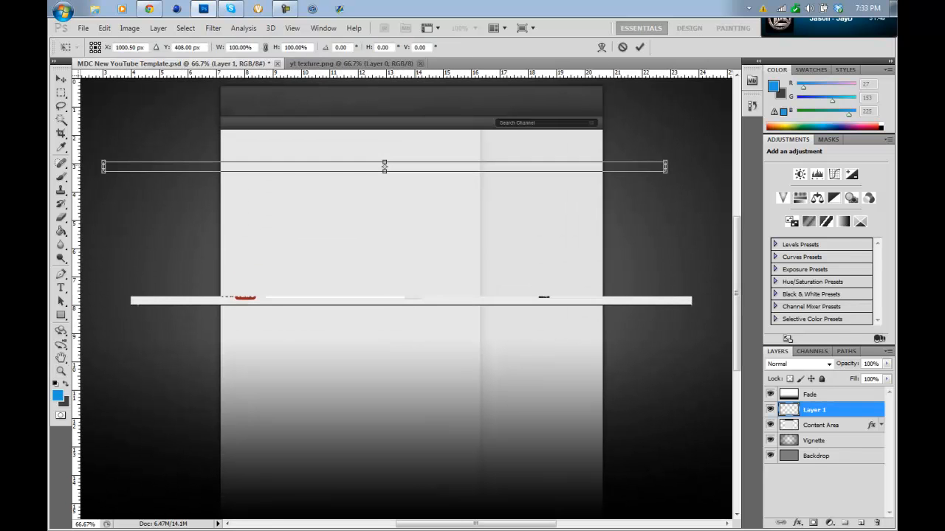
Step: Move the pasted yt texture strip to the canvas top and stretch it wider
drag(384, 166, 344, 100)
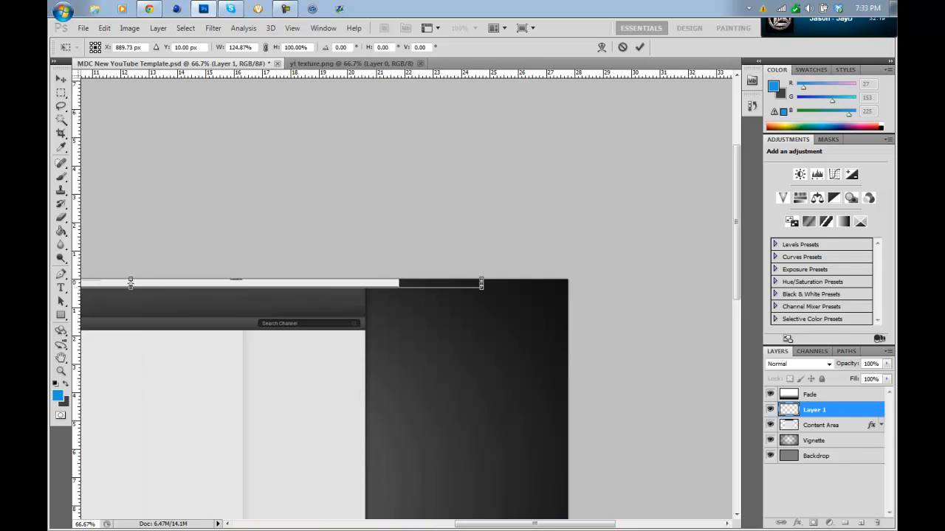
drag(481, 283, 567, 283)
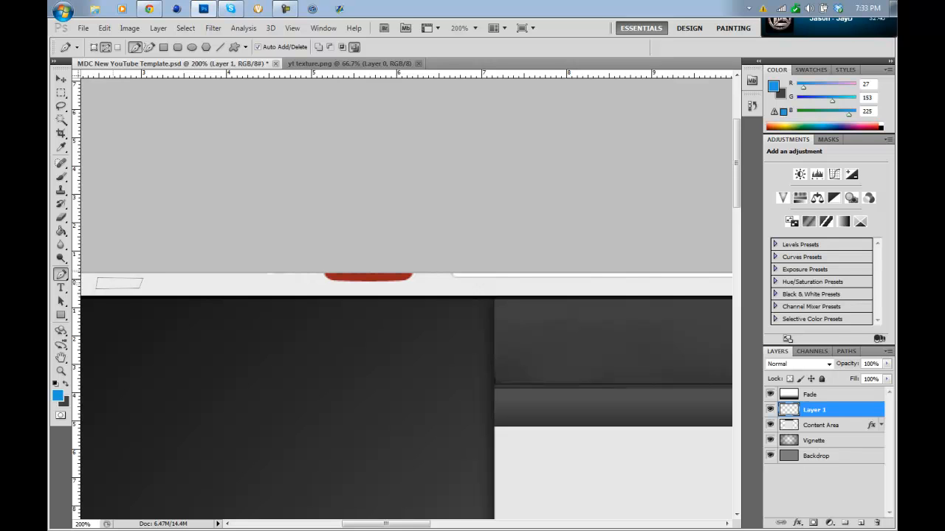
Step: Convert the drawn pen path into a selection with no feathering
right_click(114, 284)
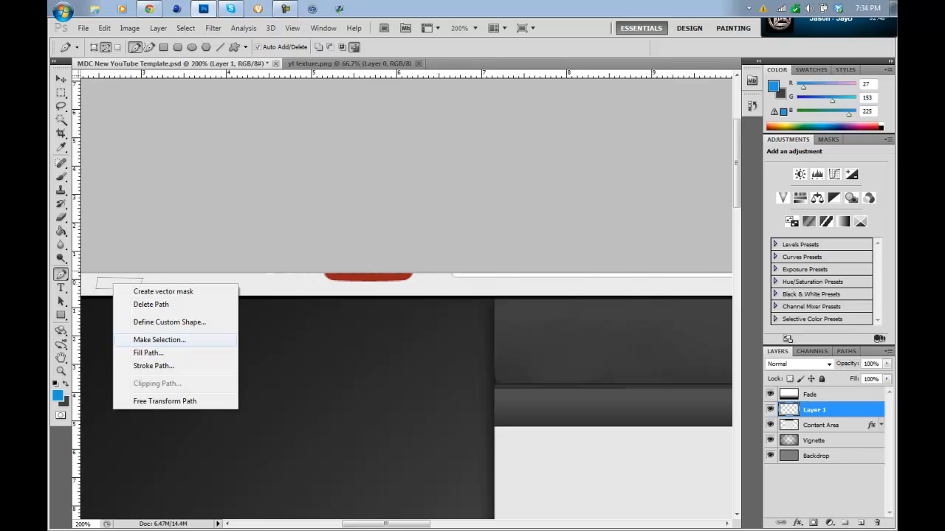
click(159, 340)
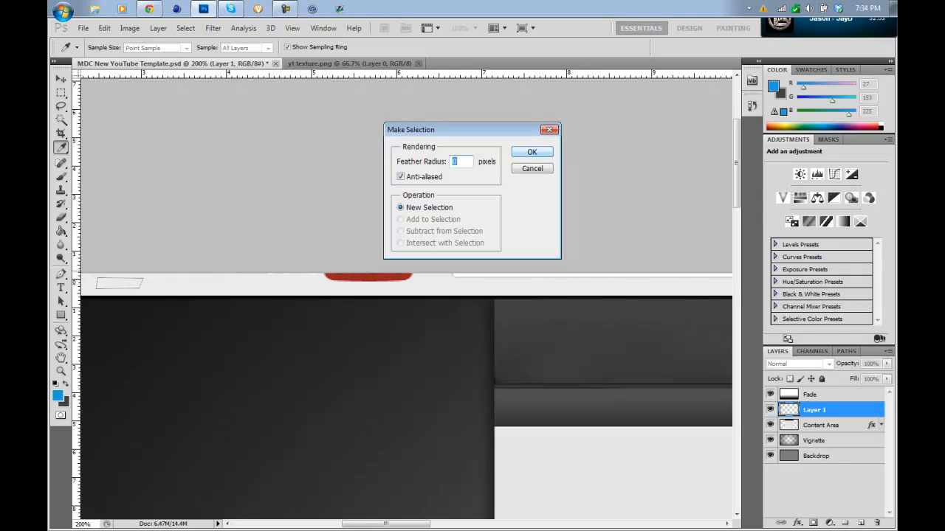
click(532, 151)
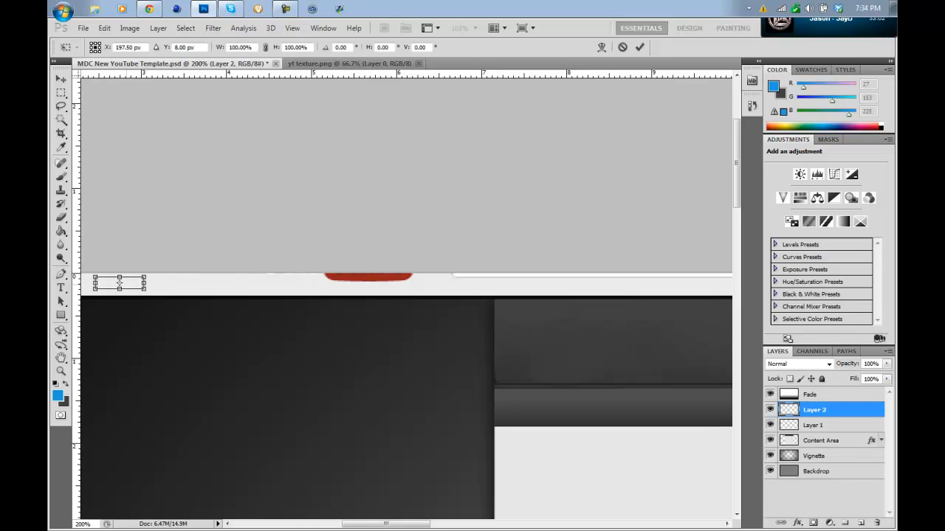
Step: Drag copies of the texture patch over the header content and beside the red logo
drag(119, 283, 281, 271)
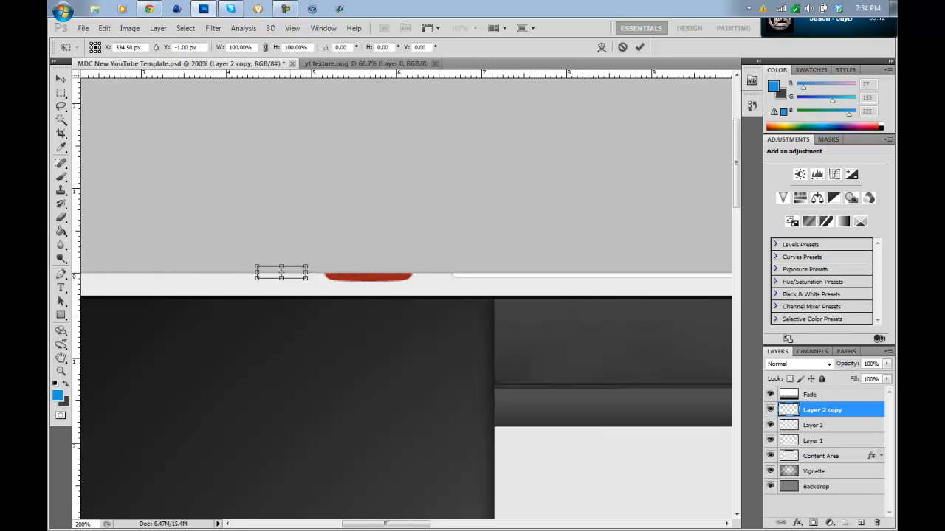
drag(280, 273, 322, 277)
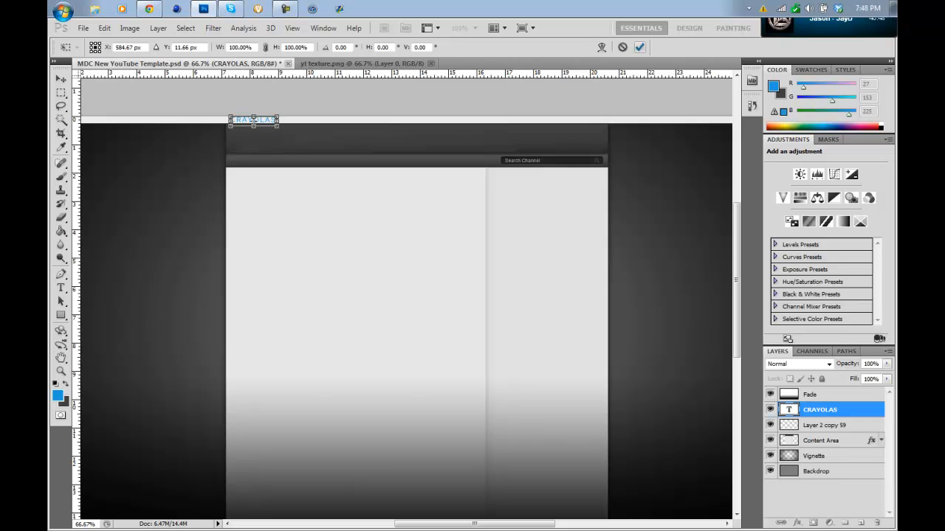
Step: Commit the CRAYOLAS text and return to the Type tool to edit it
click(59, 288)
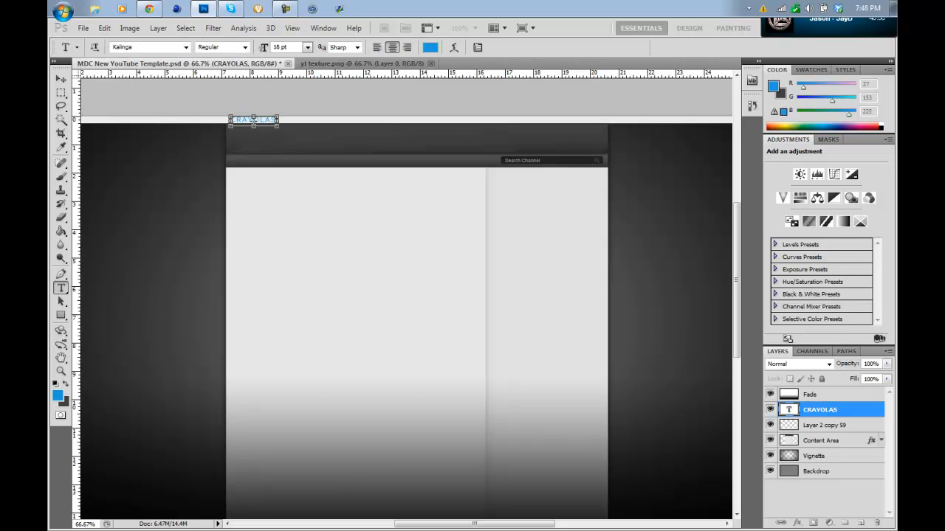